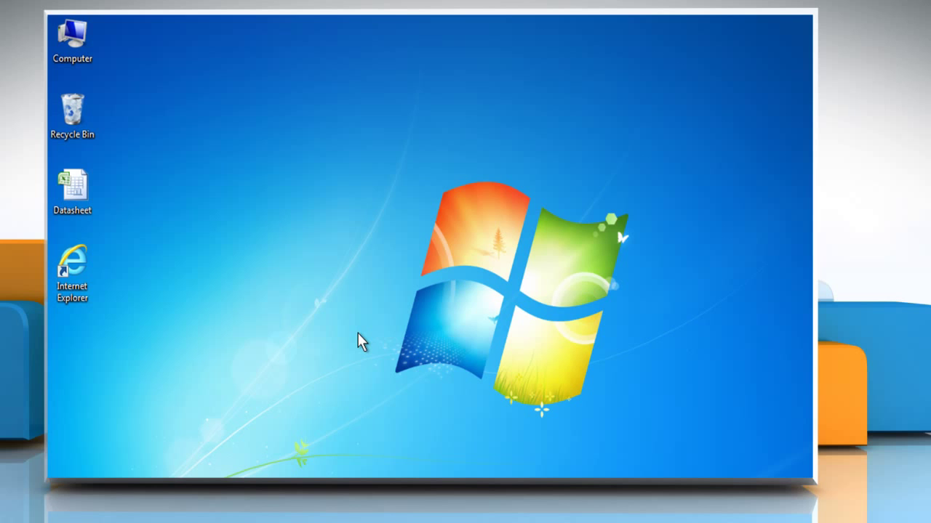
{"action": "mouse_move", "coordinate": [250, 283]}
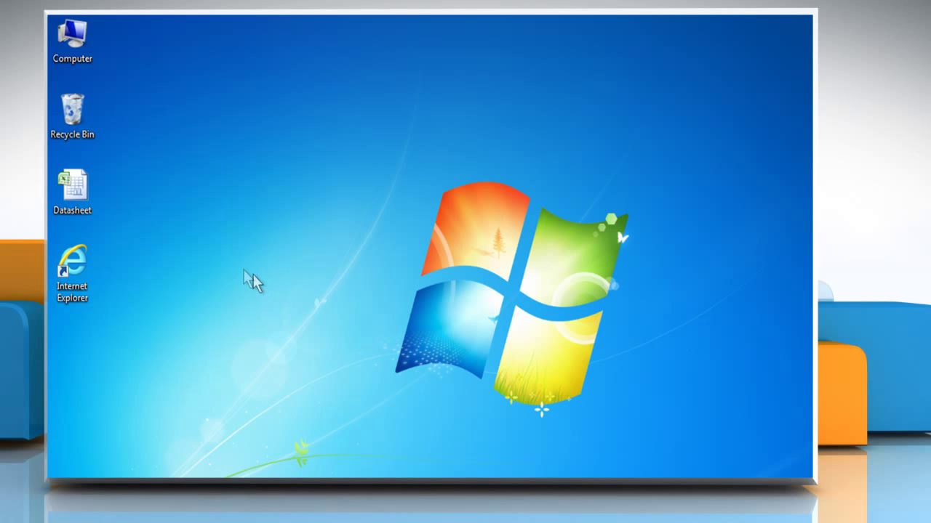
- Bring up the context menu for the Datasheet file on the desktop
{"action": "right_click", "coordinate": [72, 185]}
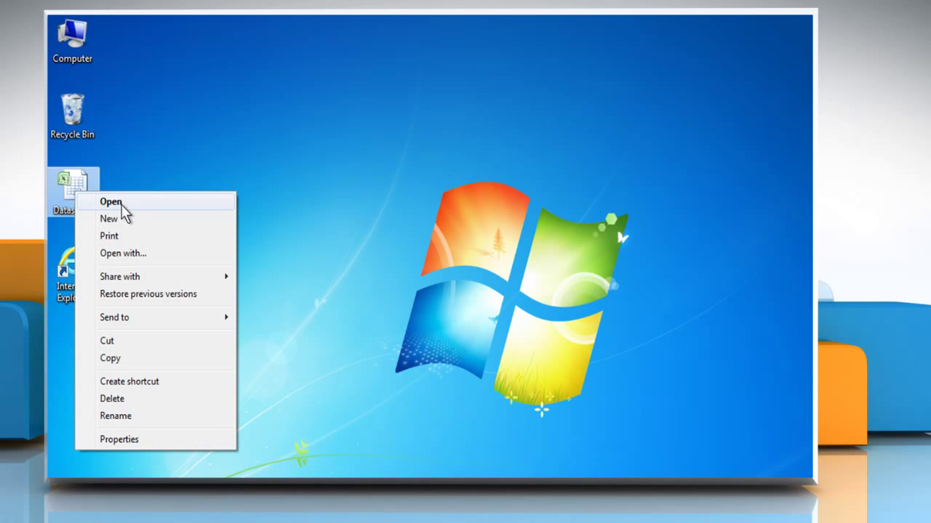
- Open Datasheet in Excel, read the first description, and select empty cell A2
{"action": "left_click", "coordinate": [109, 202]}
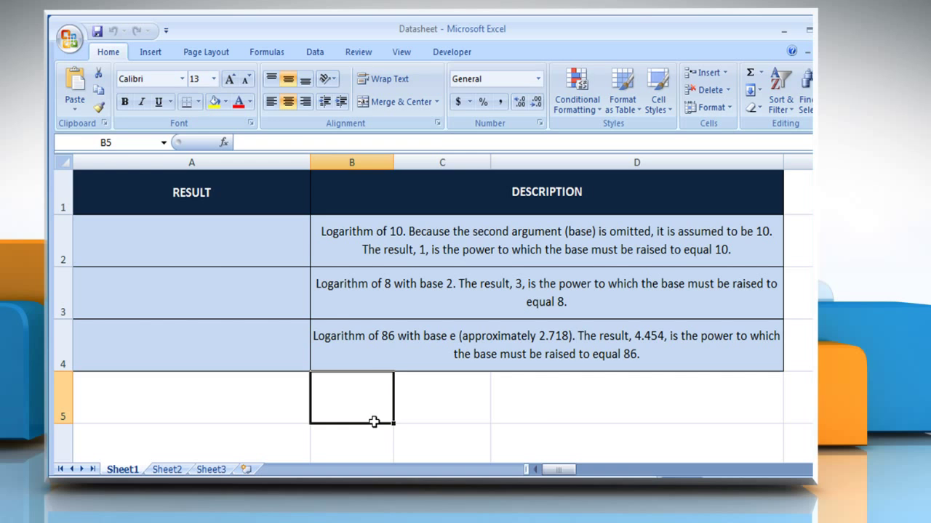
{"action": "left_click", "coordinate": [376, 359]}
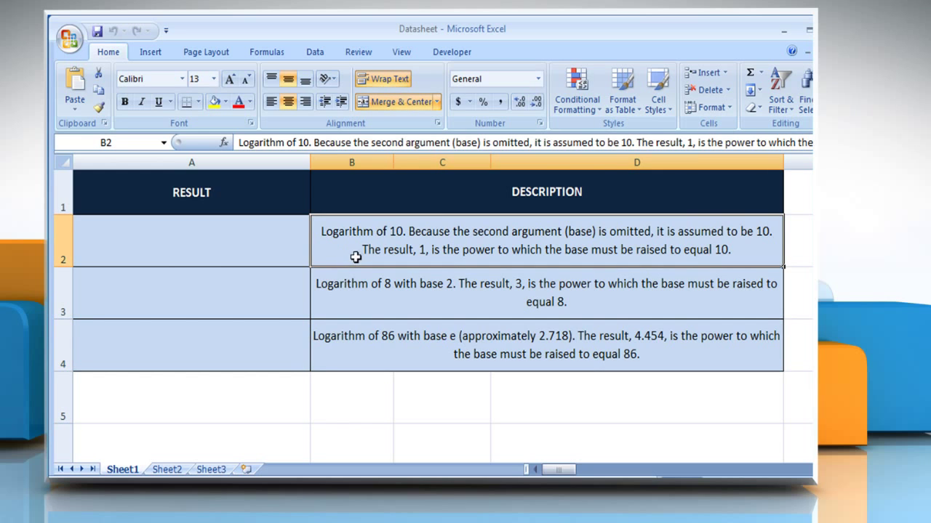
{"action": "left_click", "coordinate": [191, 240]}
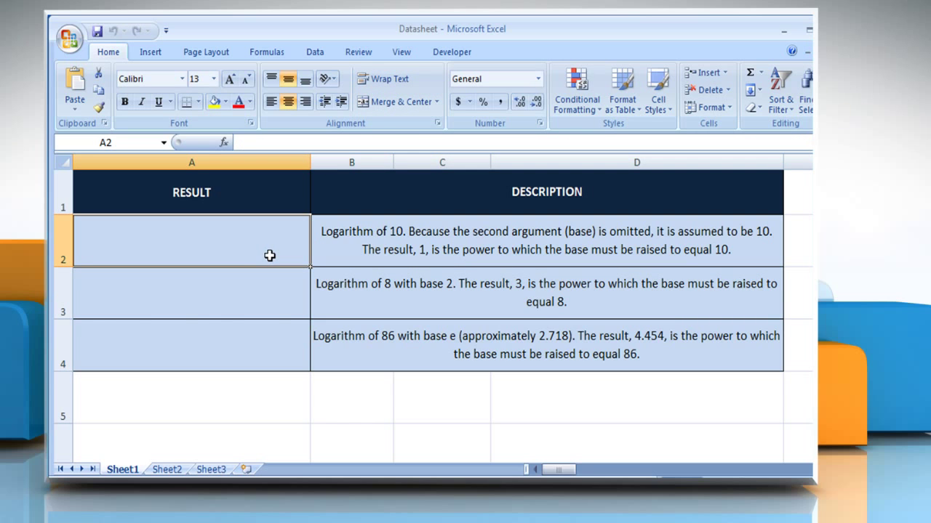
- Enter =LOG(10) in A2 so it shows 1, then reselect A2 to confirm
{"action": "type", "text": "="}
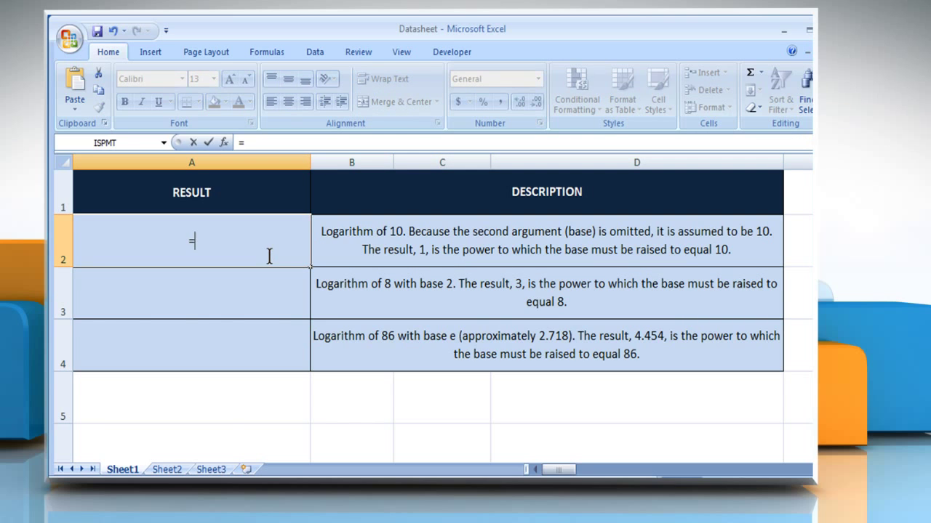
{"action": "type", "text": "LOG(1"}
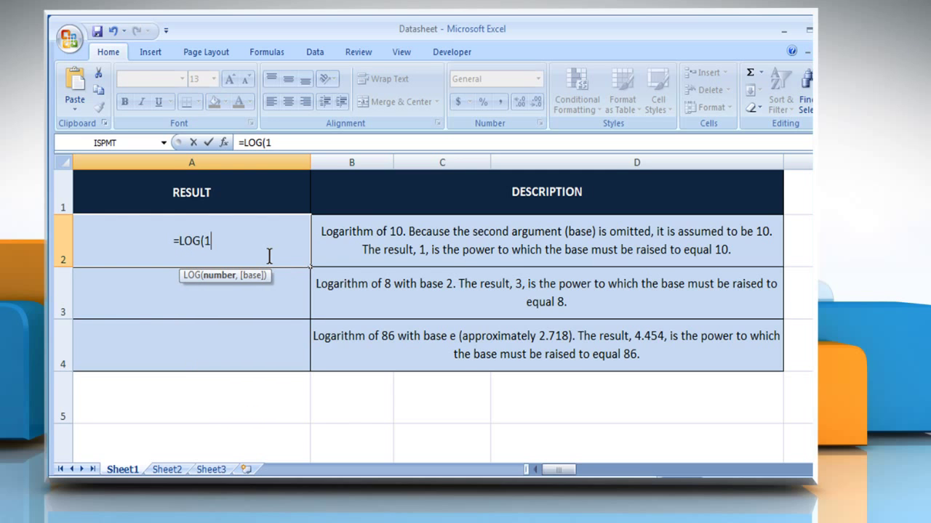
{"action": "type", "text": "0"}
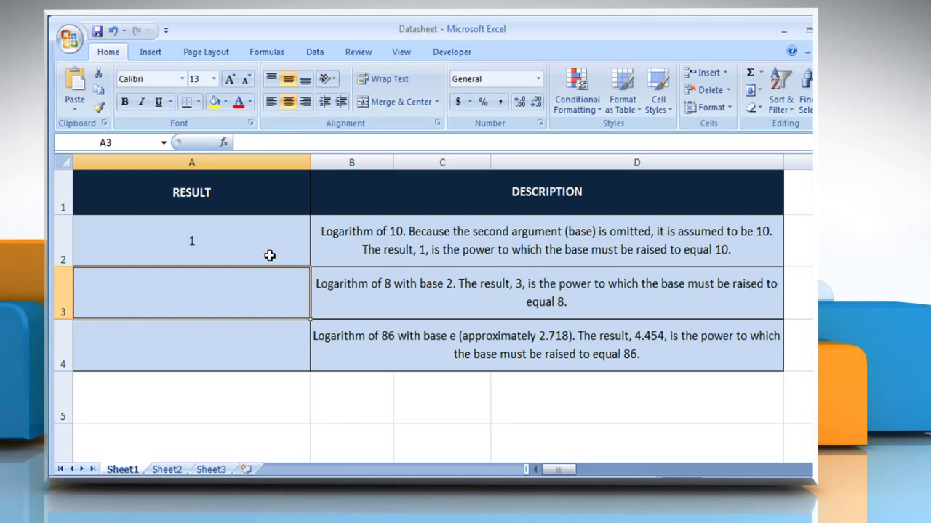
{"action": "left_click", "coordinate": [191, 240]}
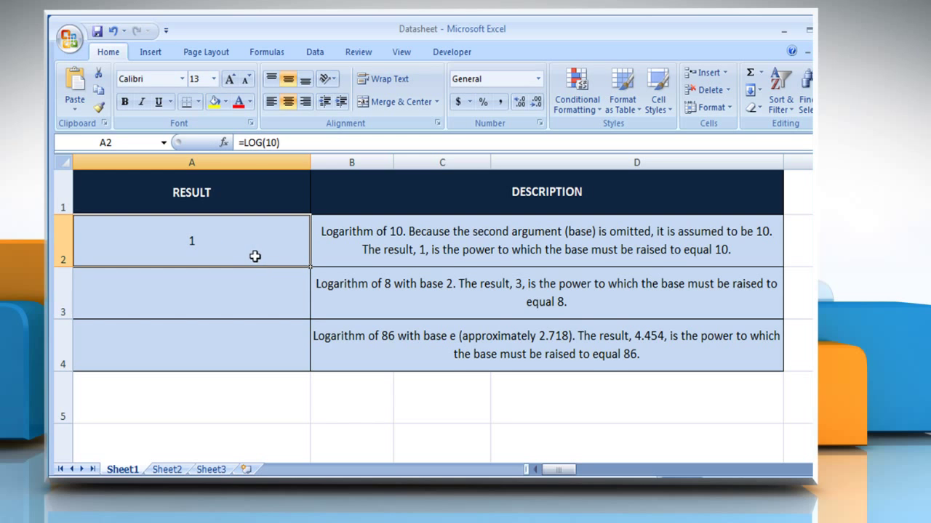
{"action": "mouse_move", "coordinate": [349, 304]}
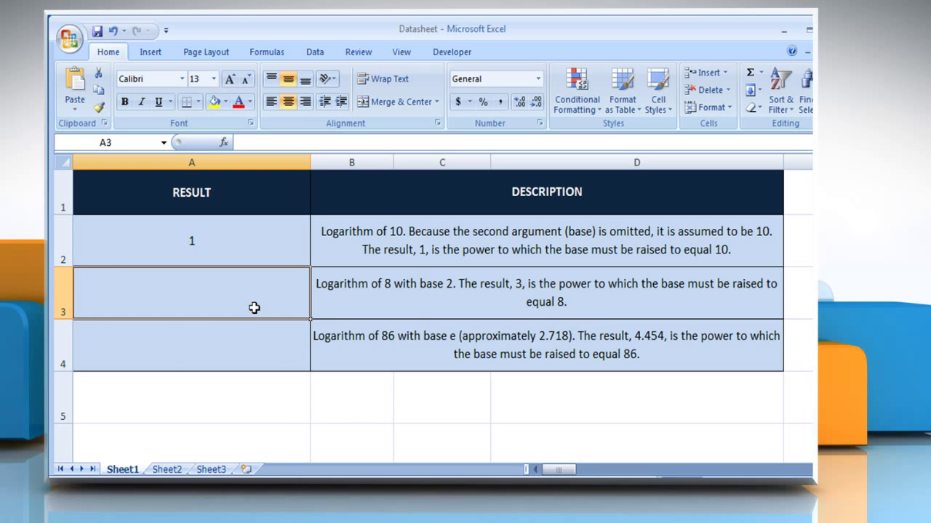
- Enter =LOG(8,2) in A3 so it returns 3
{"action": "type", "text": "=LOG("}
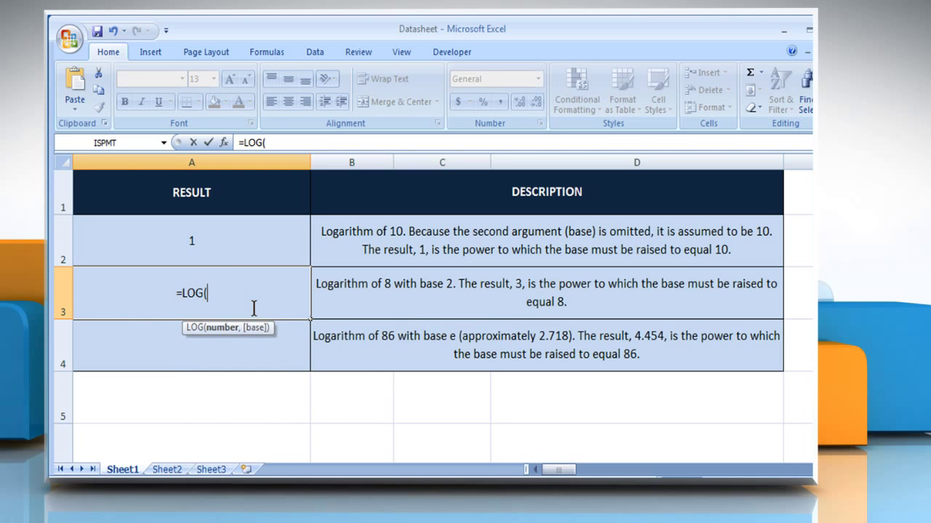
{"action": "type", "text": "8"}
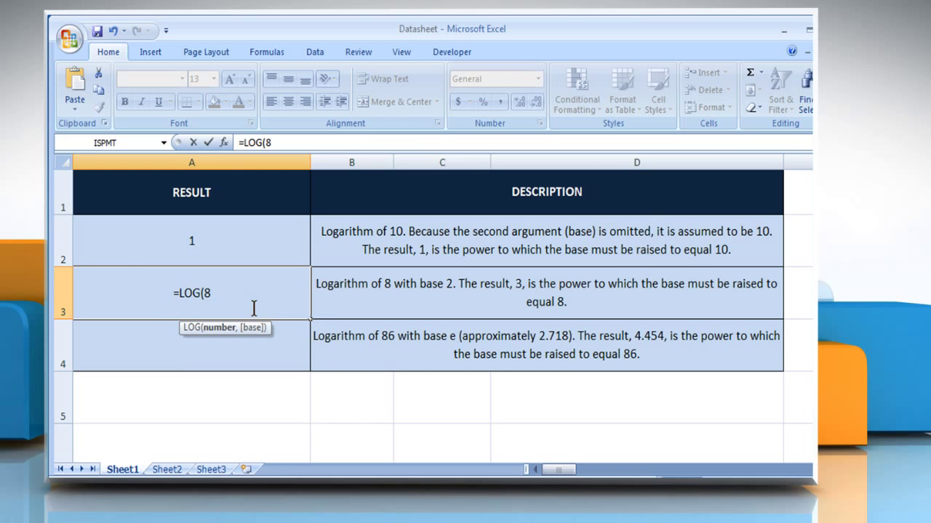
{"action": "type", "text": ","}
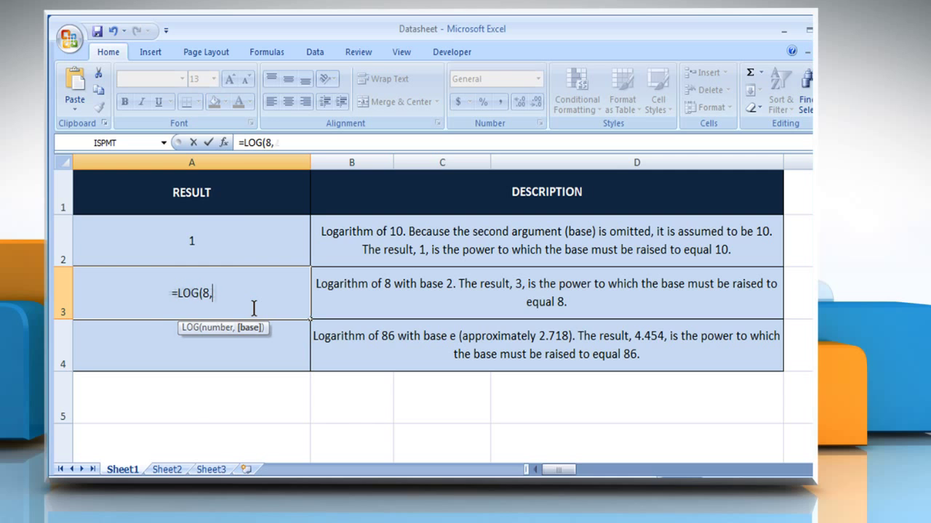
{"action": "type", "text": "2"}
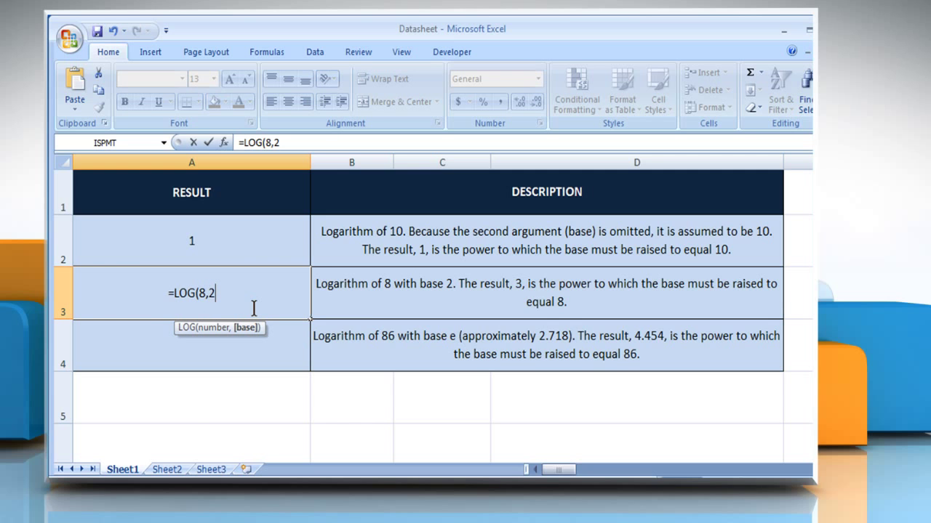
{"action": "key", "text": "Enter"}
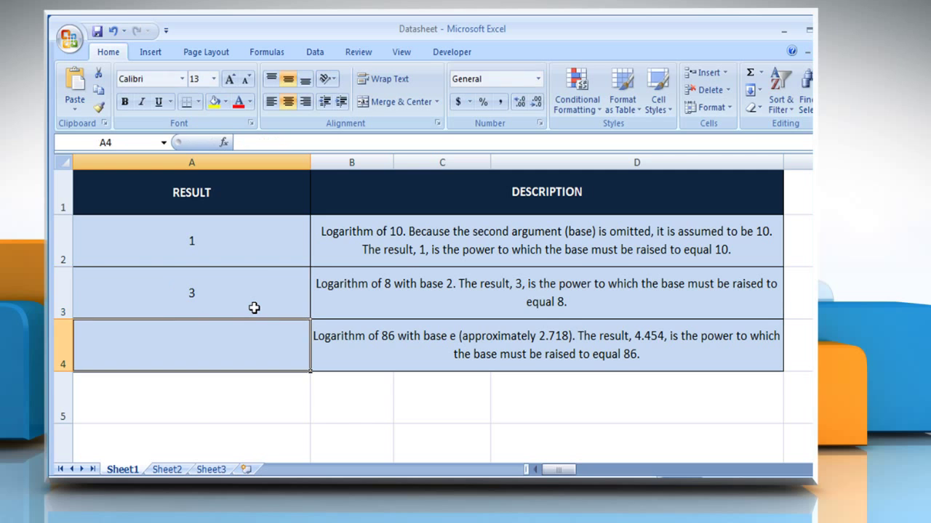
{"action": "left_click", "coordinate": [191, 293]}
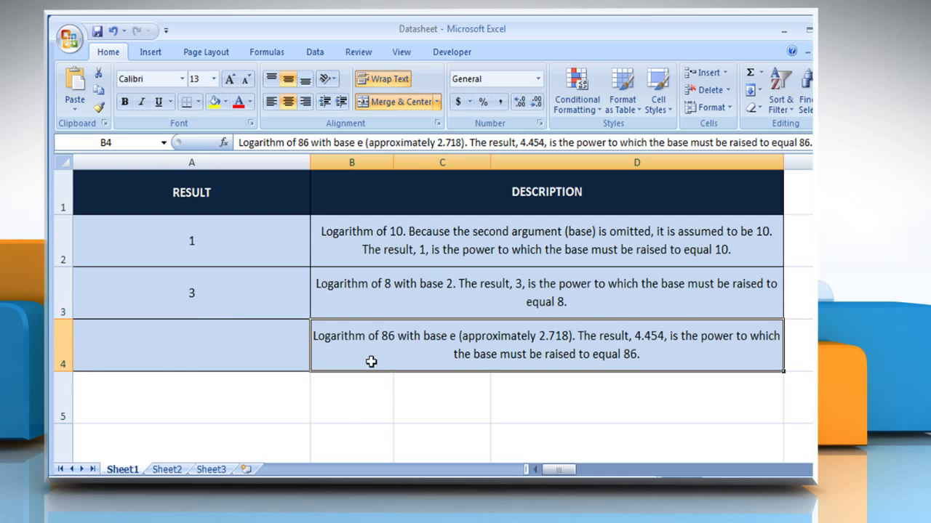
{"action": "left_click", "coordinate": [192, 344]}
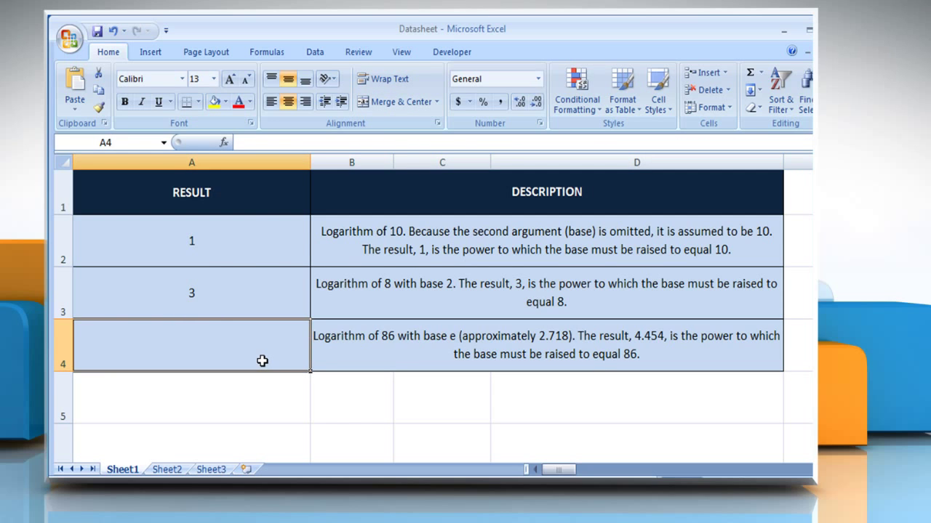
- Enter =LOG(86,2.7182818) in A4 showing 4.454347343, then reselect A4 to check
{"action": "type", "text": "=LOG"}
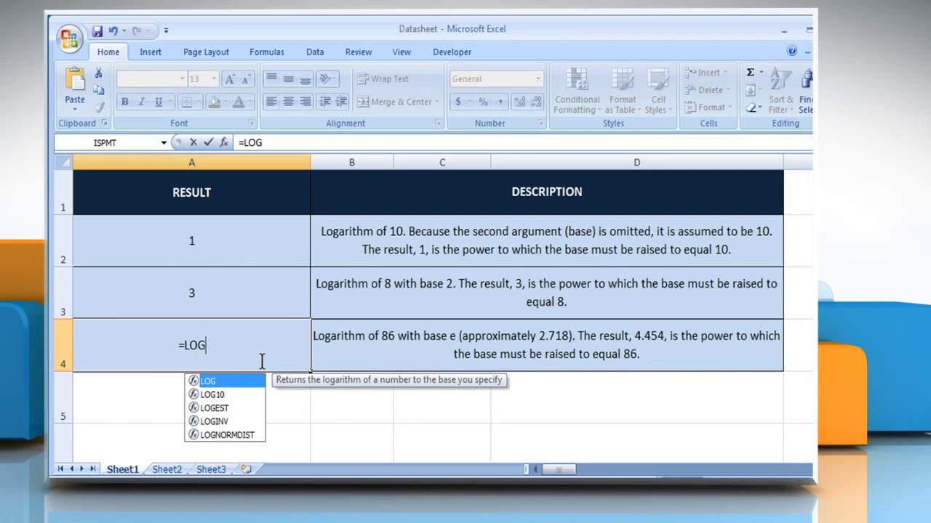
{"action": "type", "text": "(86"}
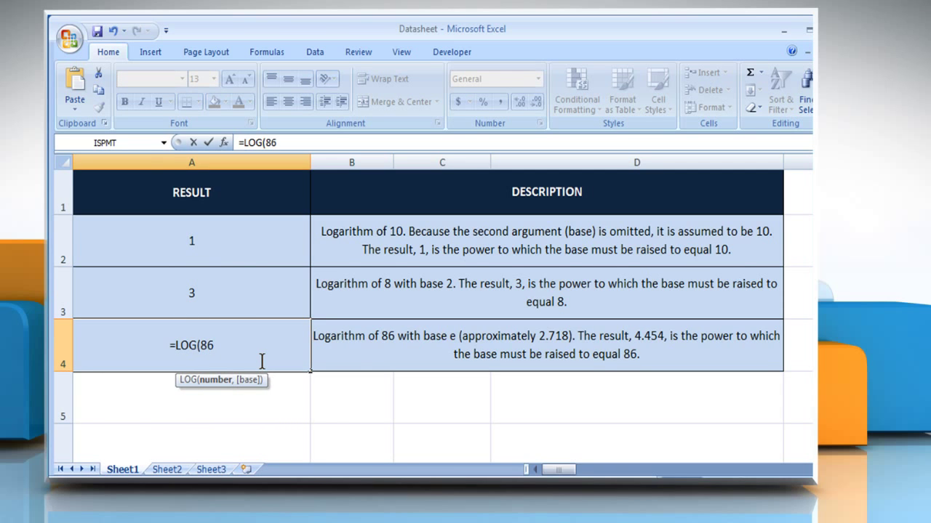
{"action": "type", "text": ",2.7182818"}
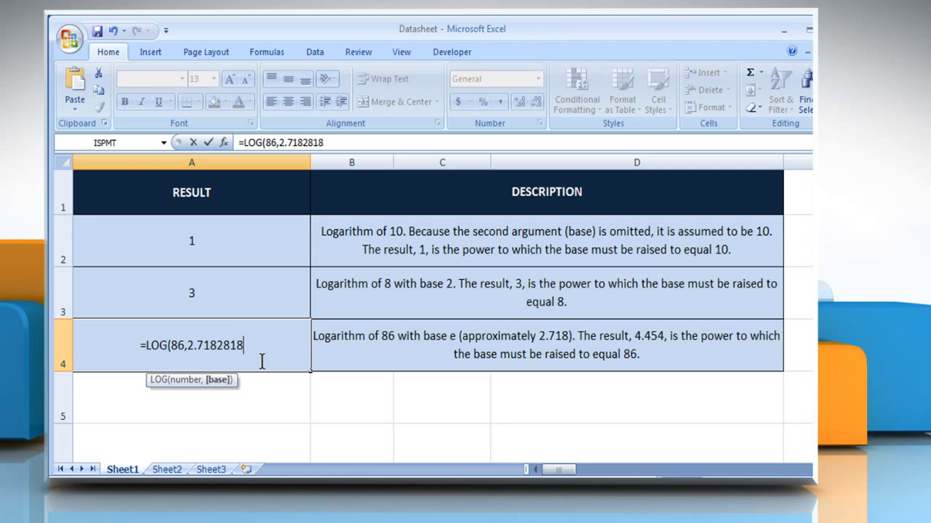
{"action": "type", "text": ")"}
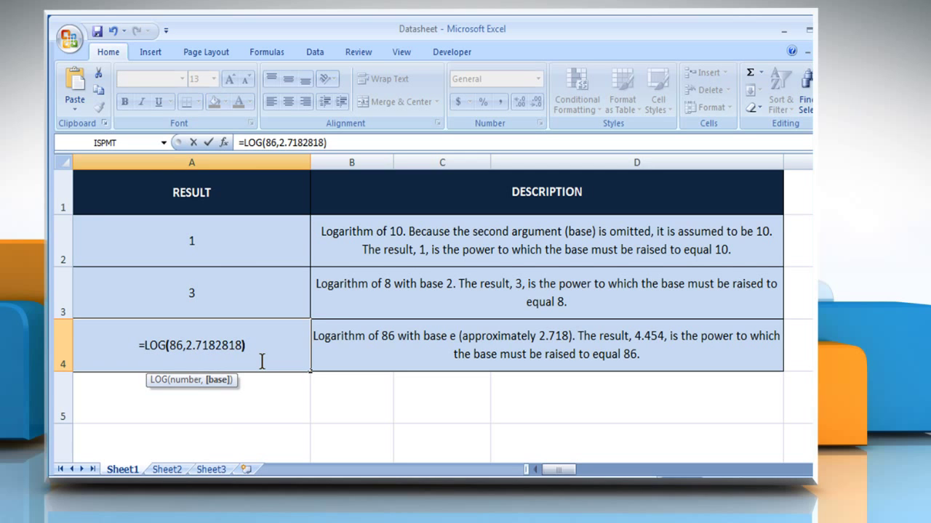
{"action": "key", "text": "Enter"}
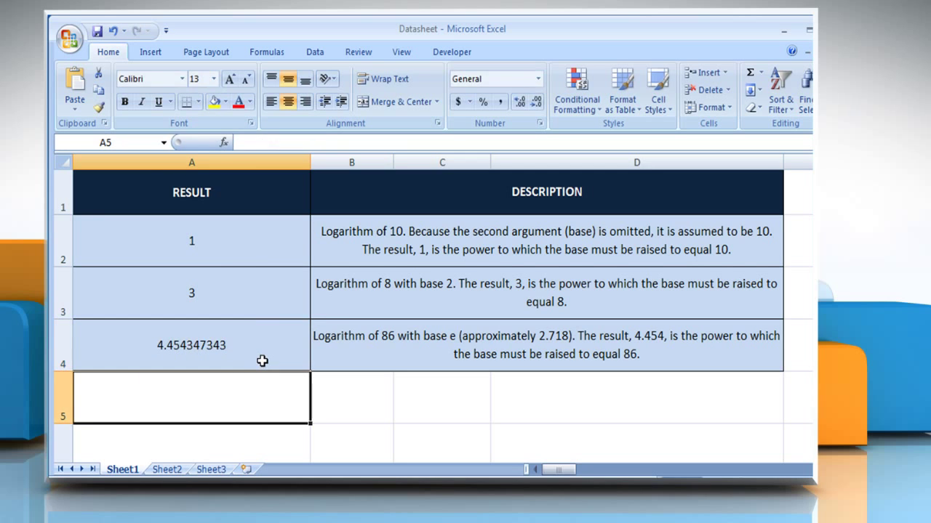
{"action": "left_click", "coordinate": [191, 345]}
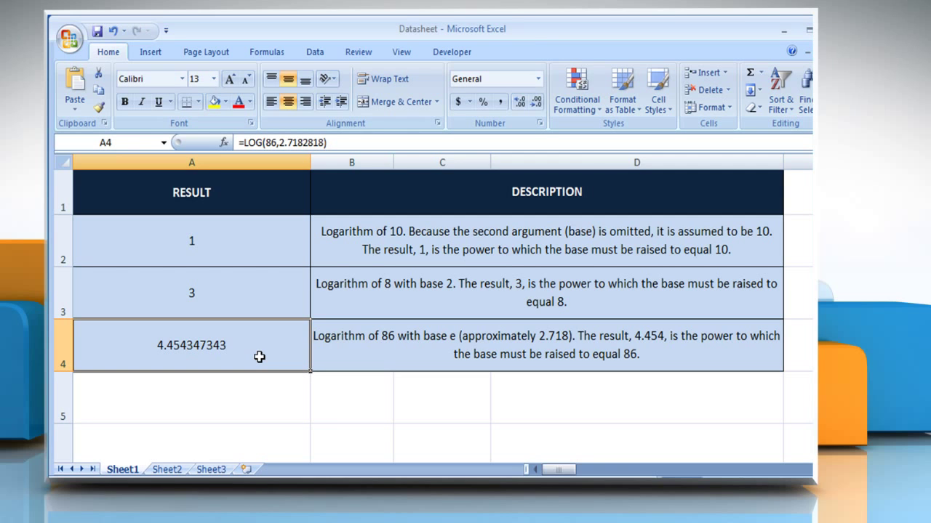